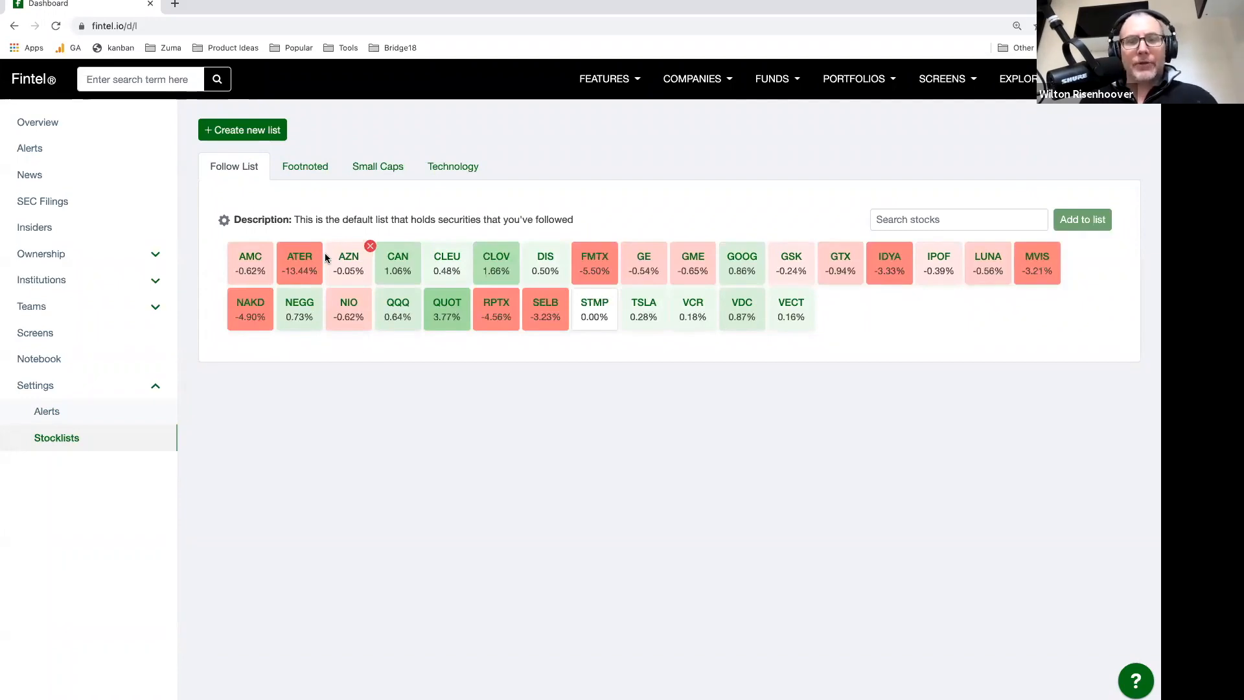
mouse_move(319, 247)
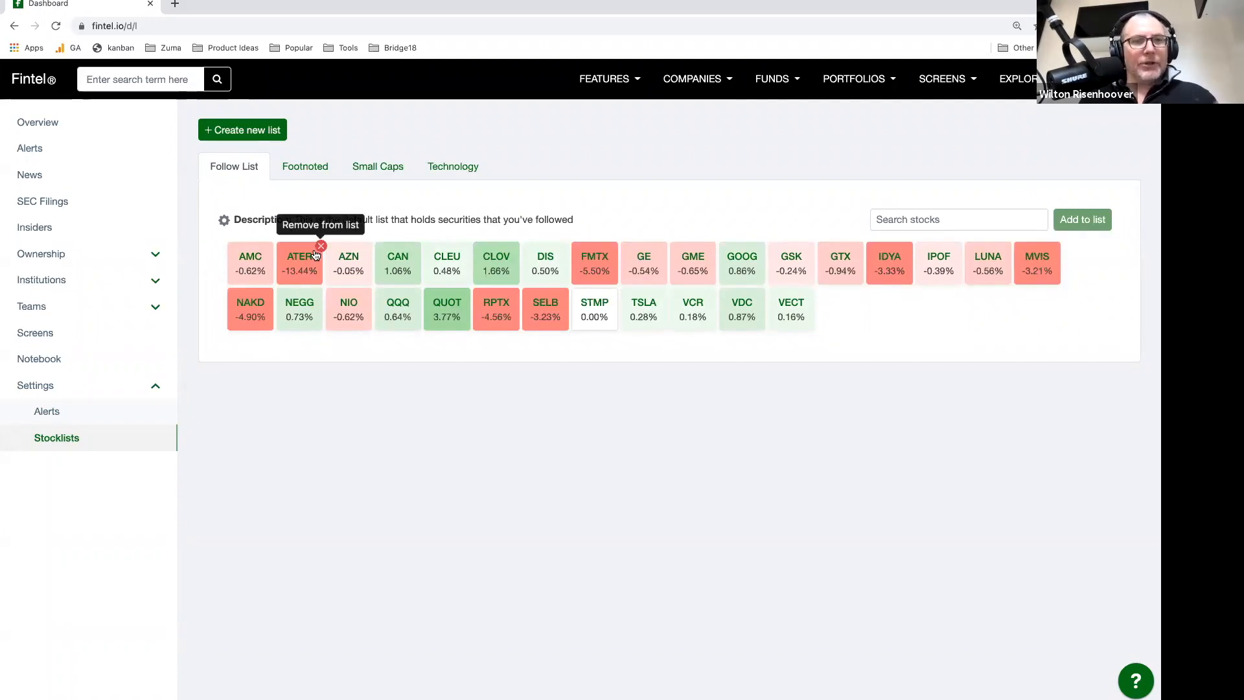
Go to the Alerts page under Settings in the left sidebar
left_click(47, 411)
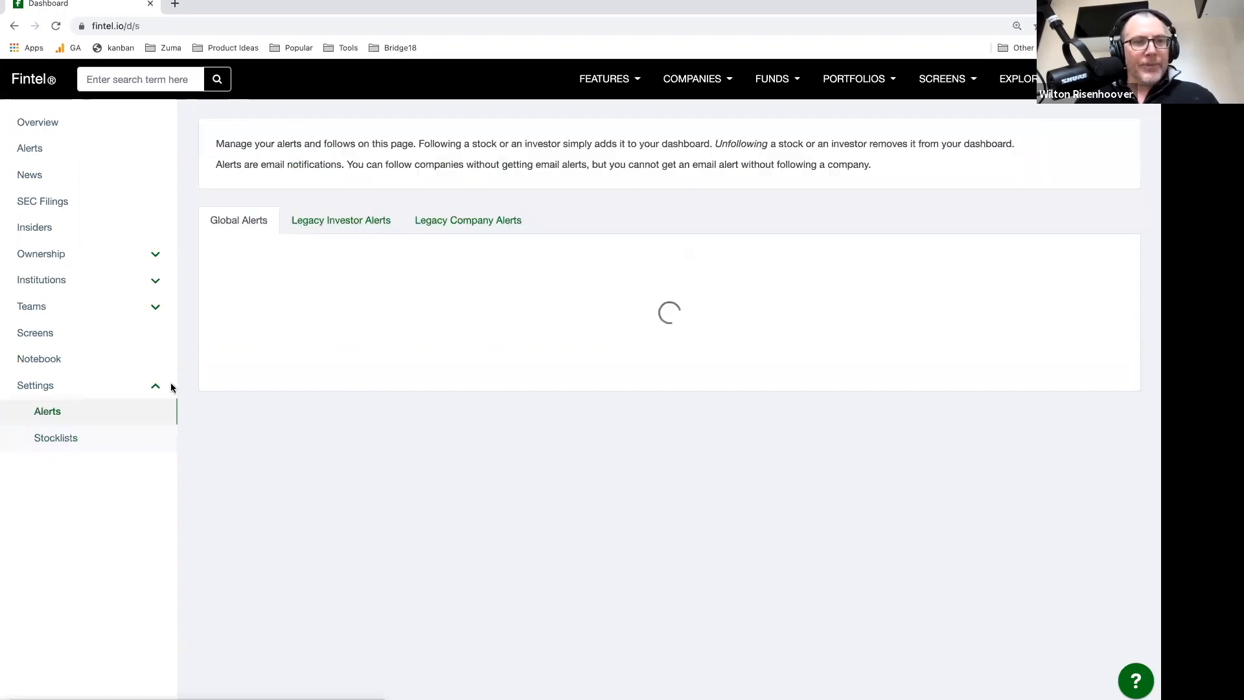
Turn off the email alert for AA / Alcoa Corp in Legacy Company Alerts
left_click(468, 221)
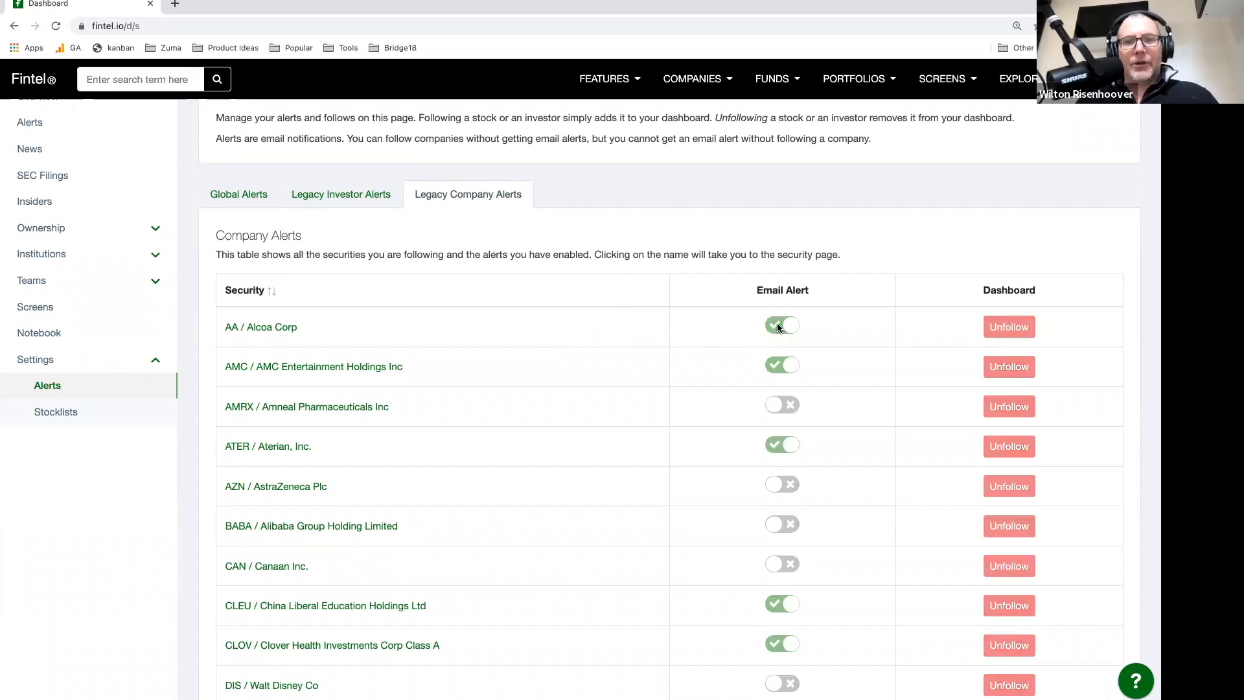
left_click(782, 325)
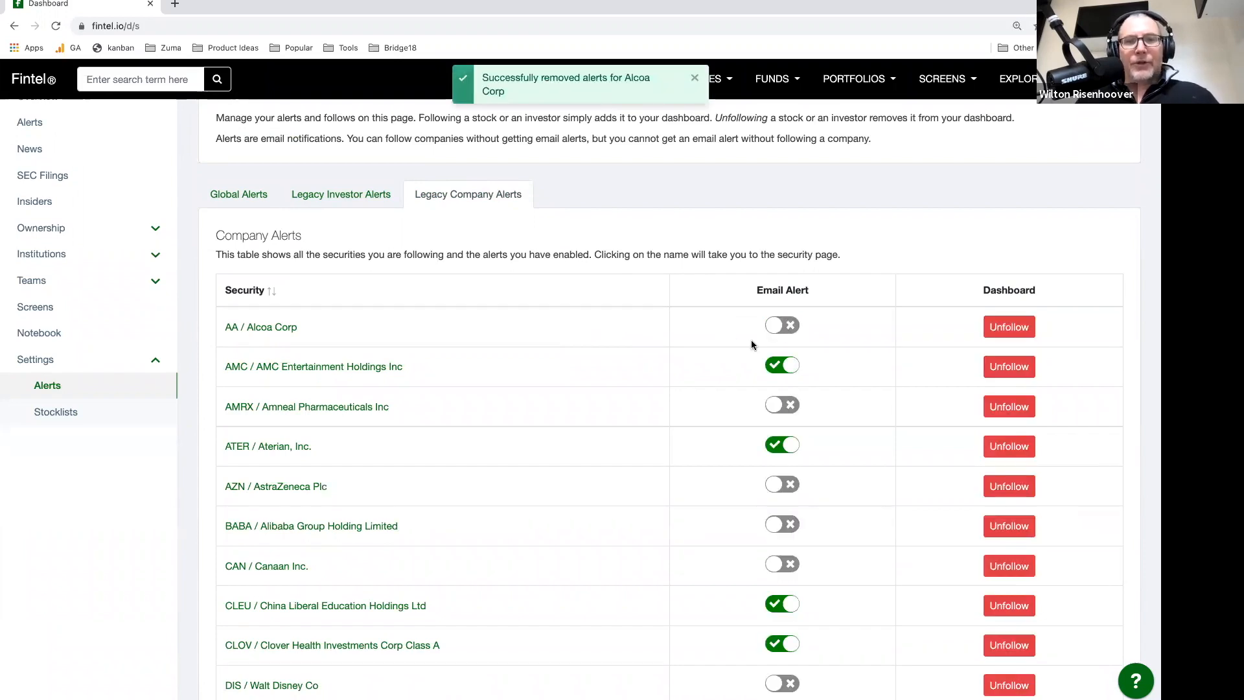
scroll("down", 3)
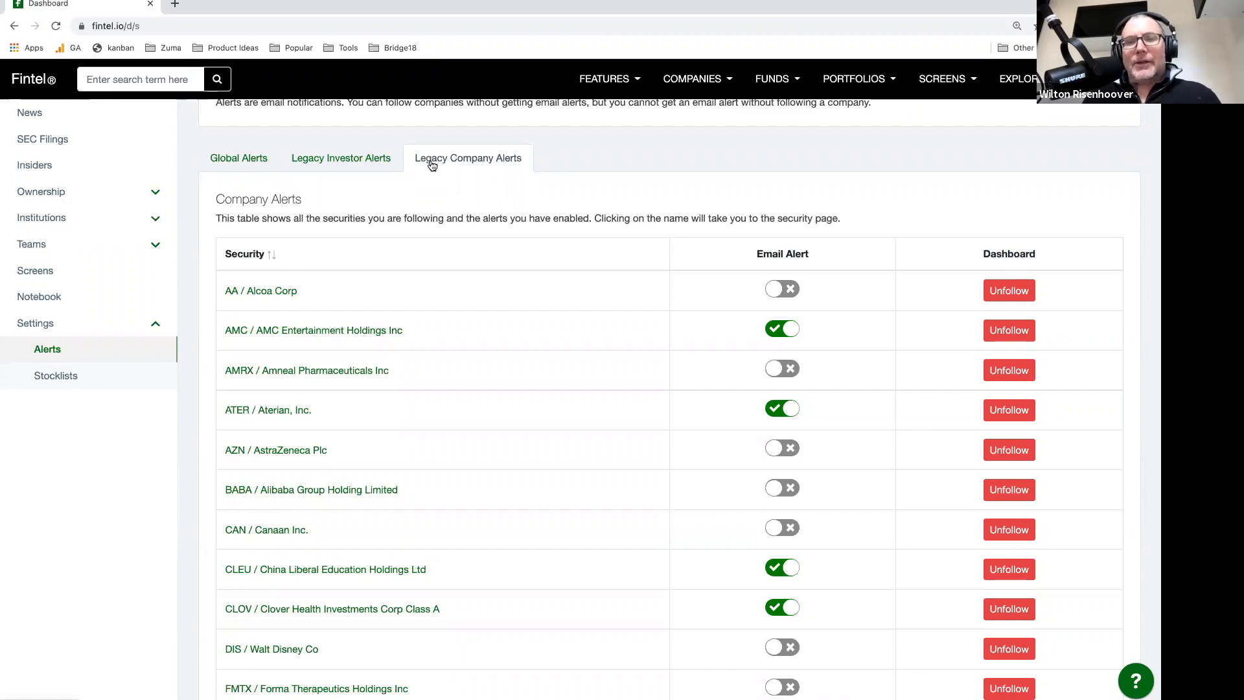
mouse_move(404, 247)
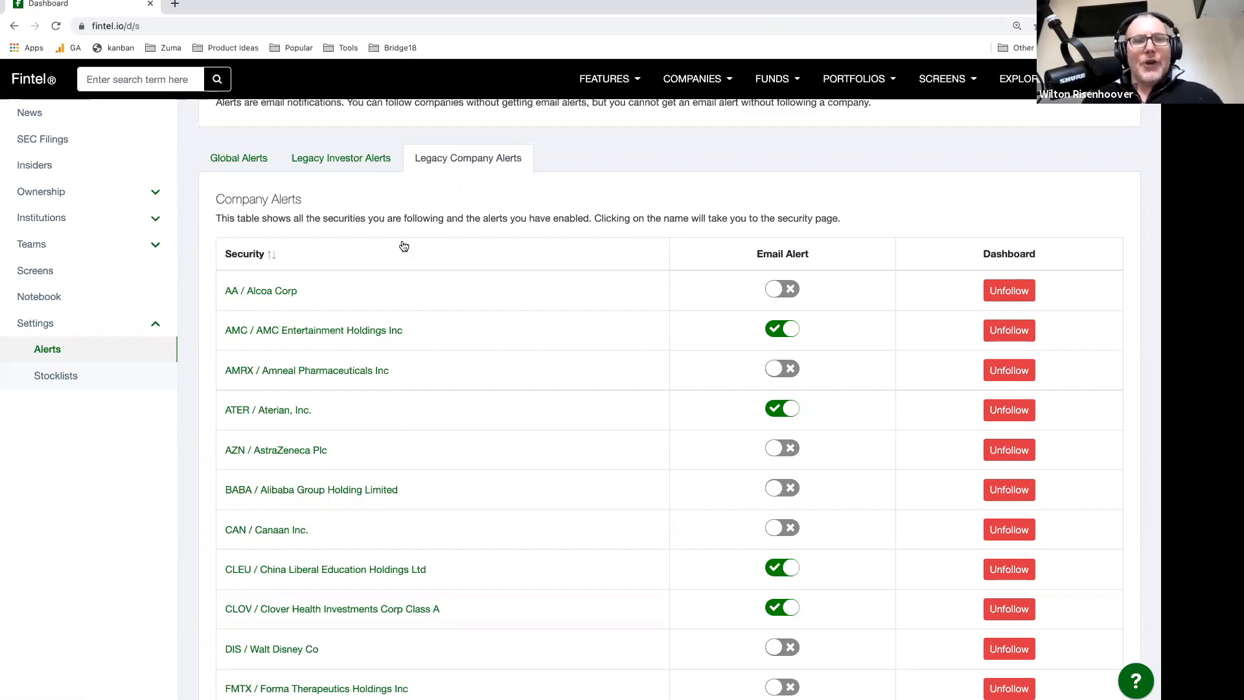
mouse_move(362, 231)
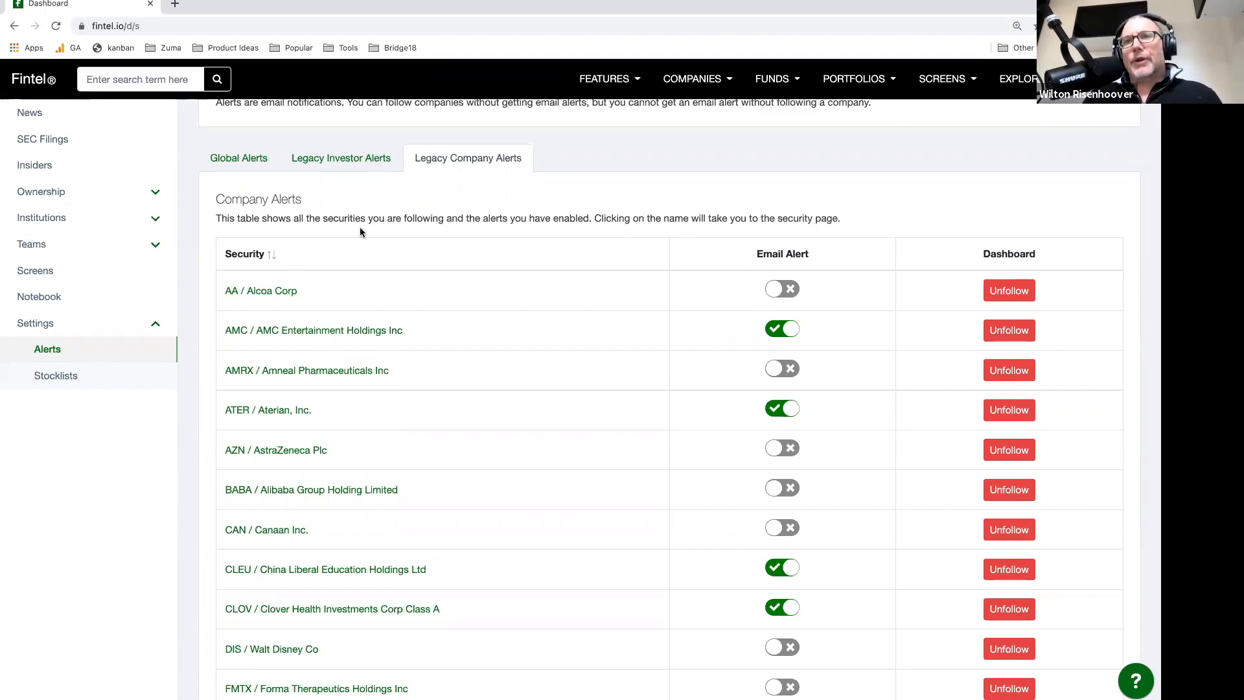
mouse_move(349, 227)
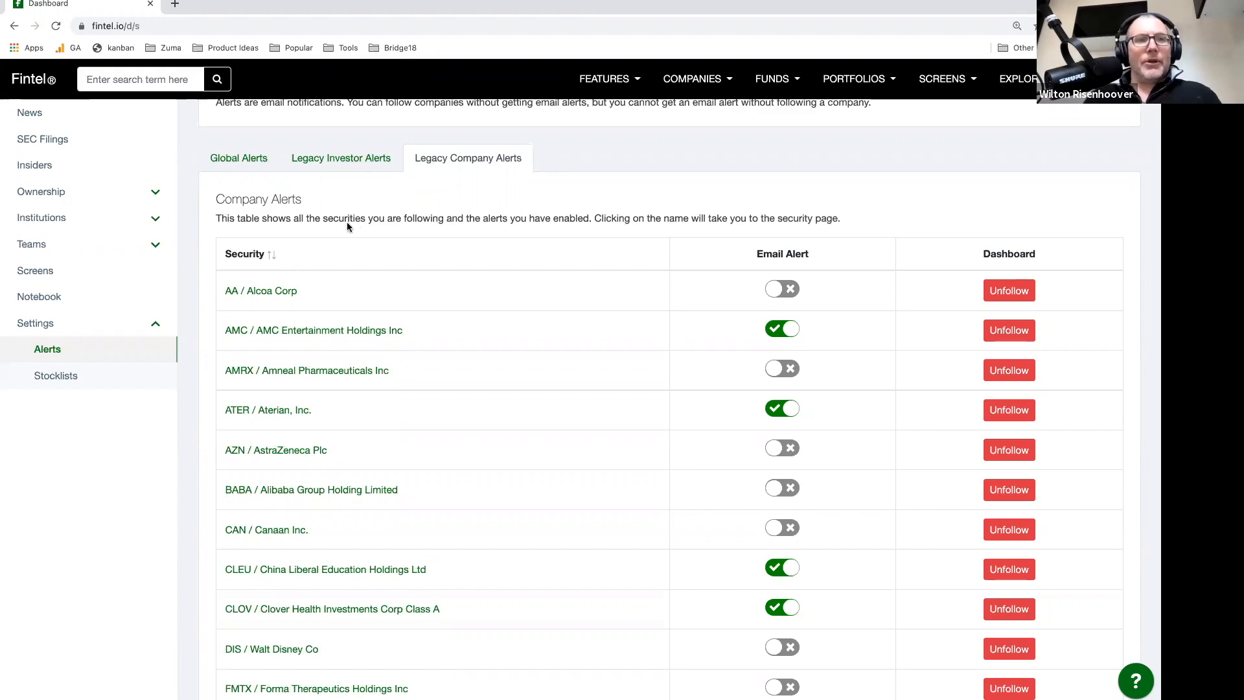
Browse the Global Alerts toggles, from S-1 through S-3 filings
left_click(238, 158)
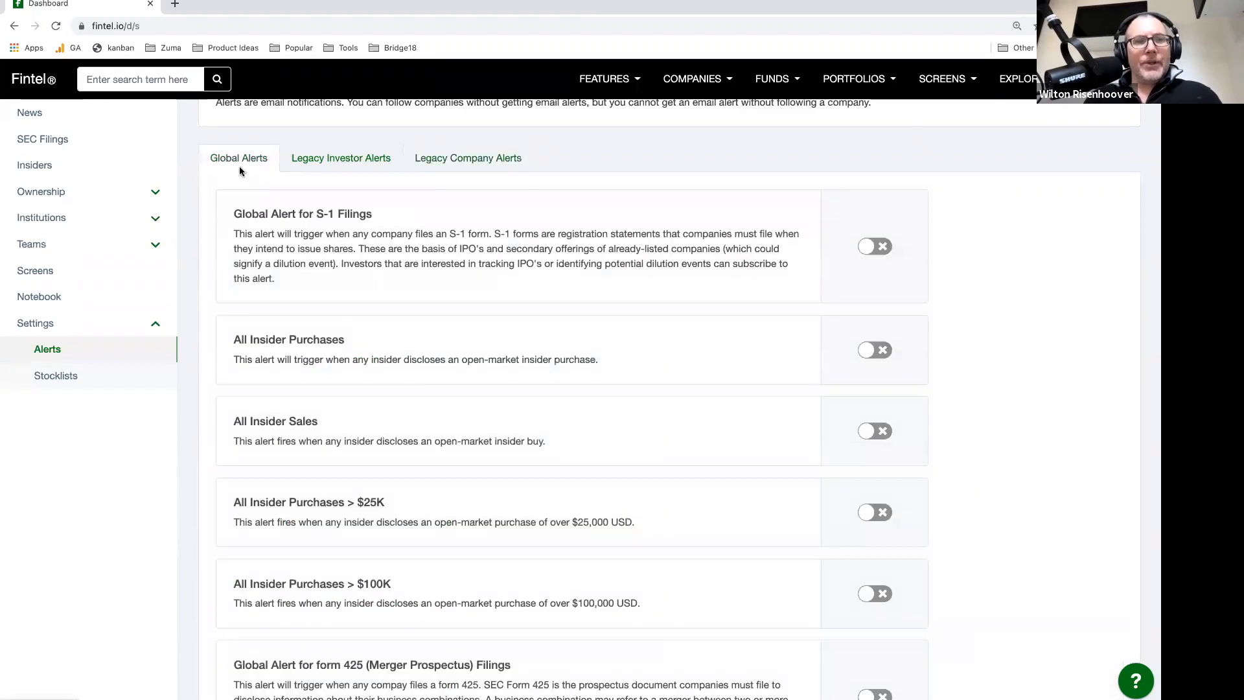
mouse_move(337, 307)
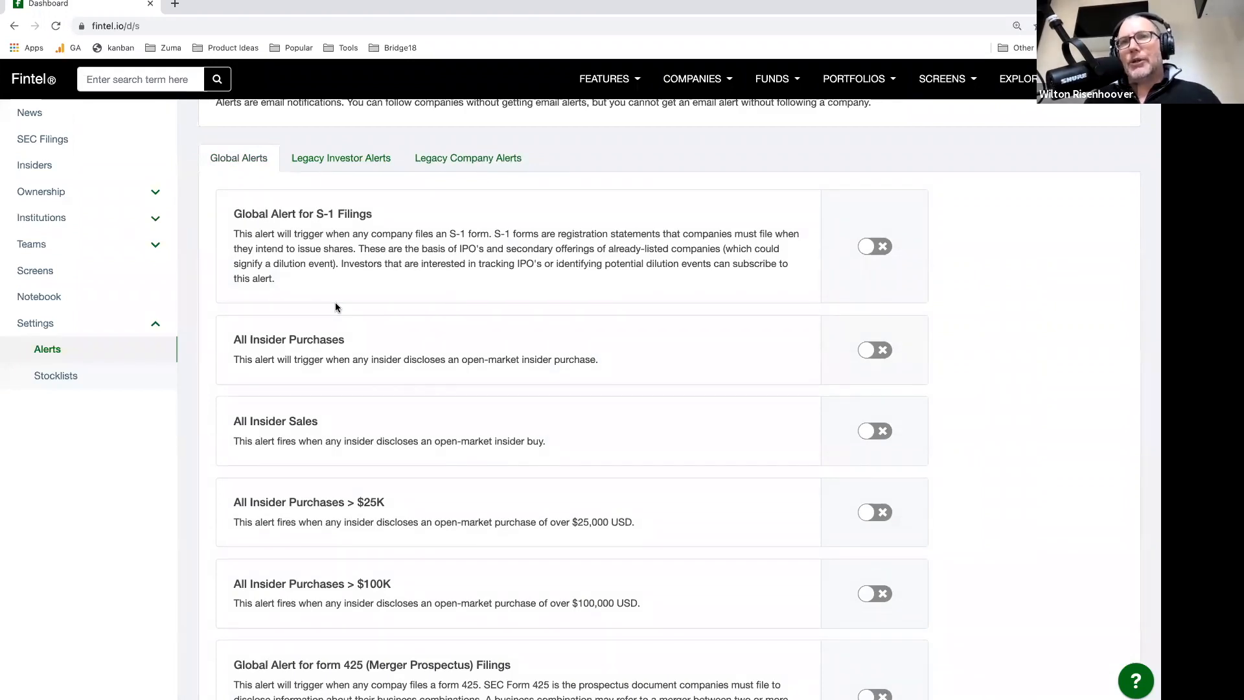
mouse_move(407, 278)
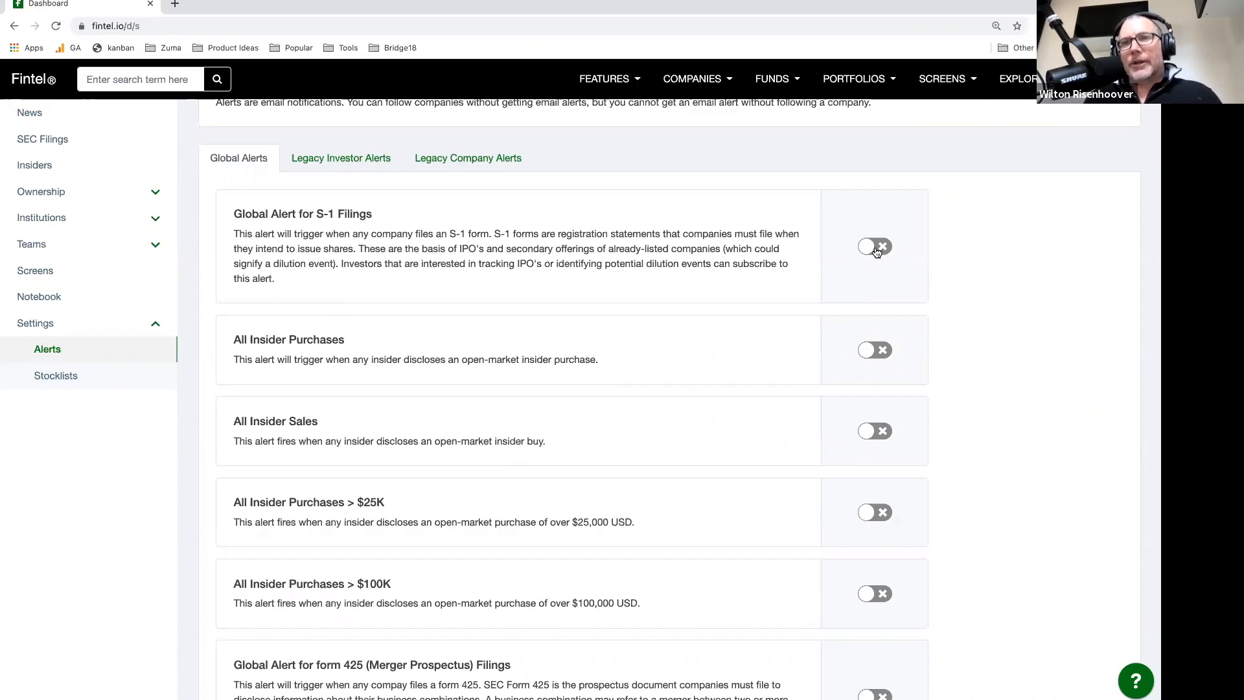
scroll("down", 3)
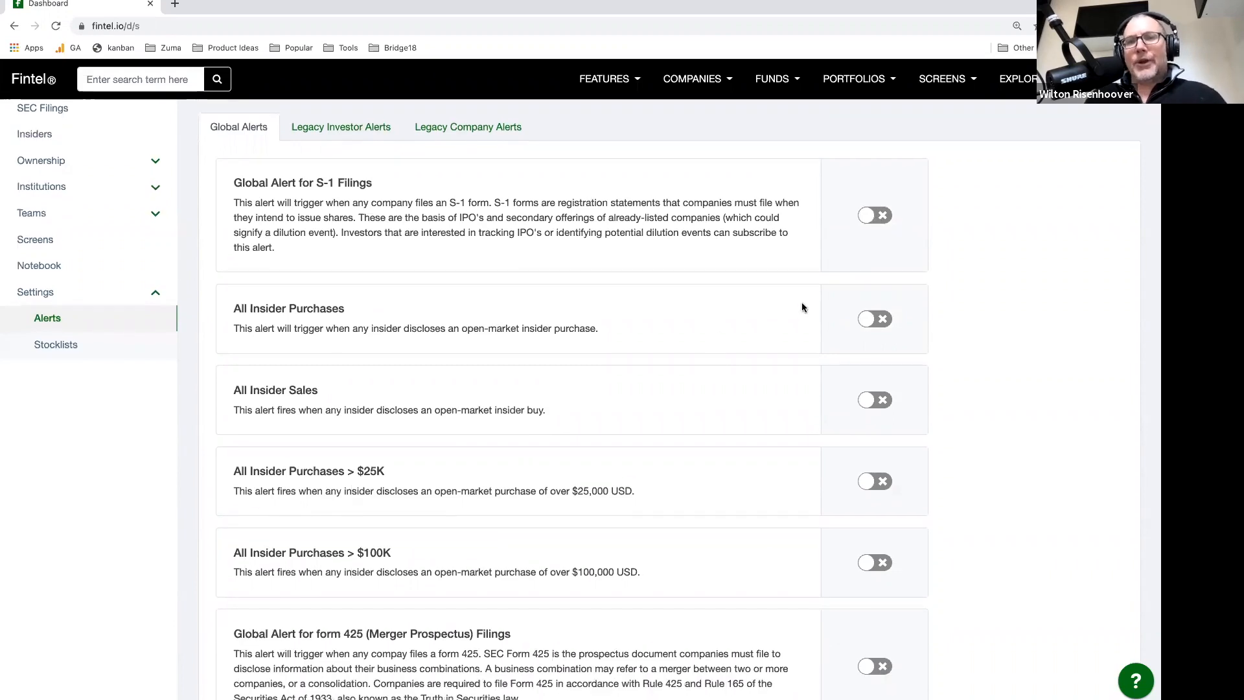
mouse_move(823, 350)
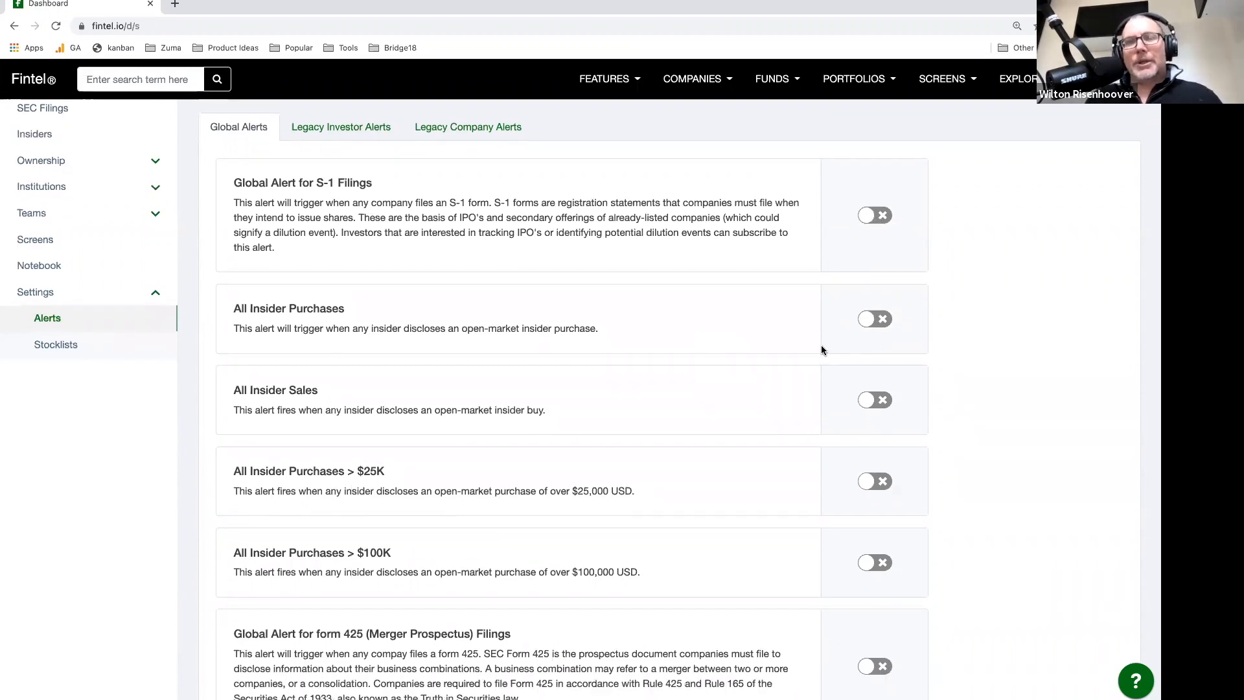
scroll("down", 3)
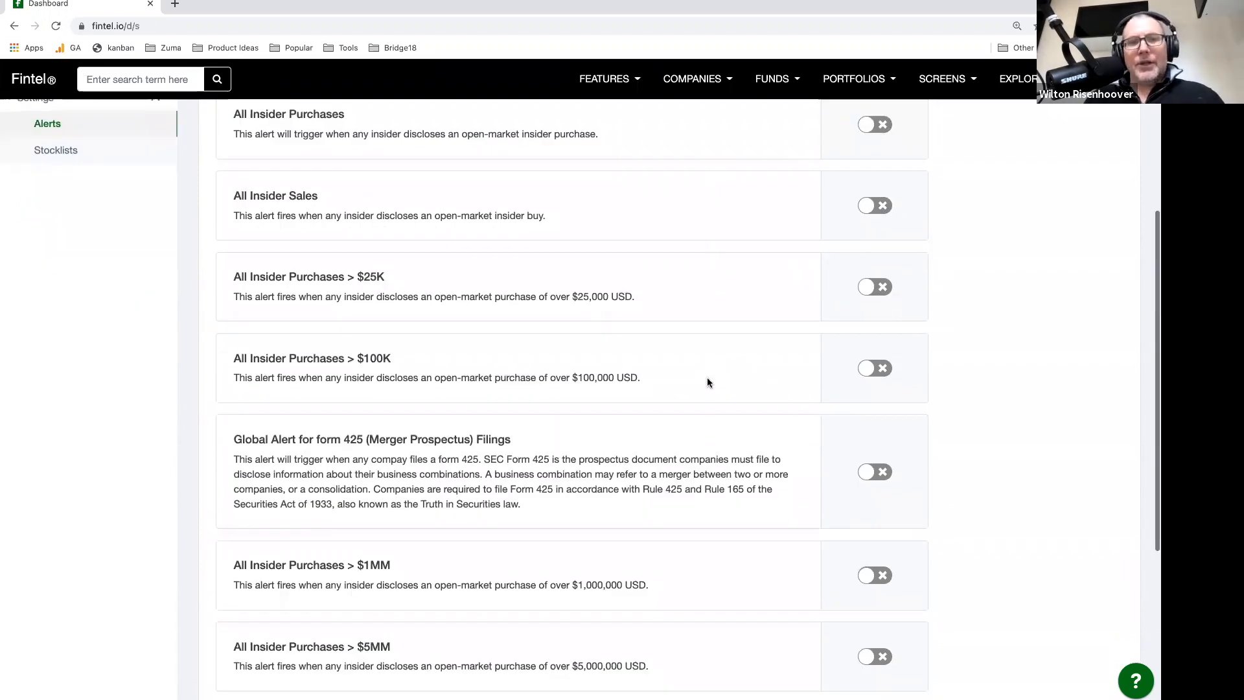
mouse_move(720, 342)
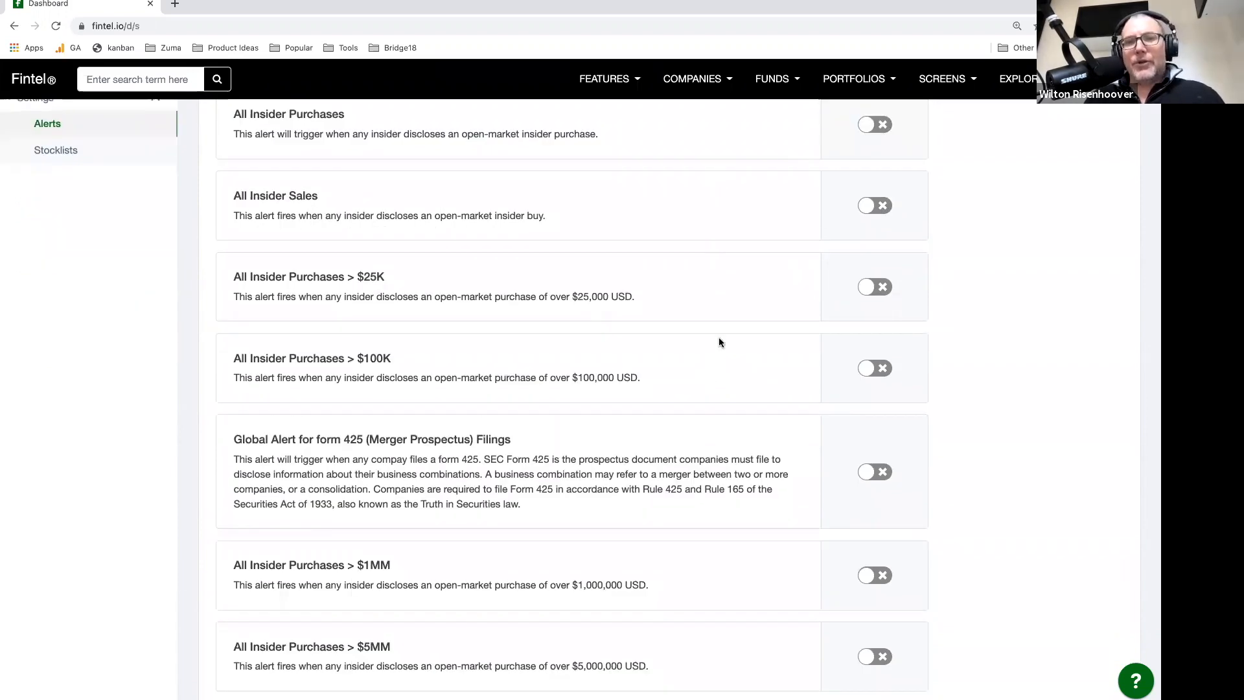
mouse_move(665, 354)
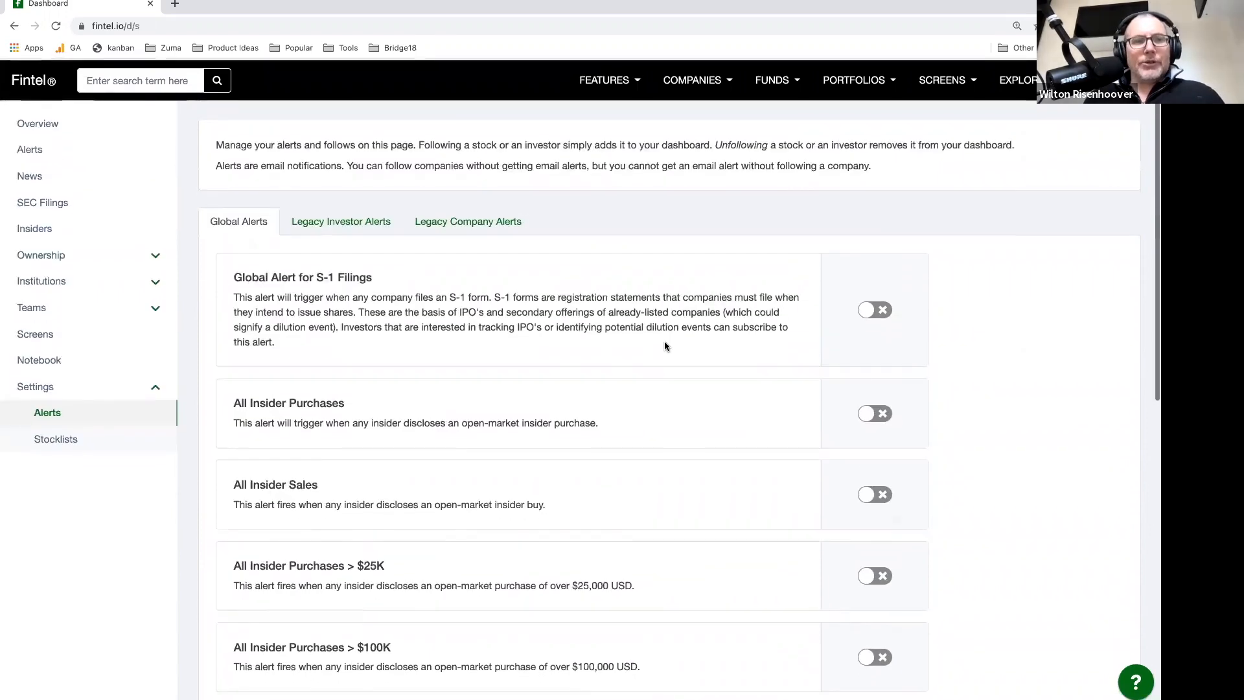
scroll("down", 3)
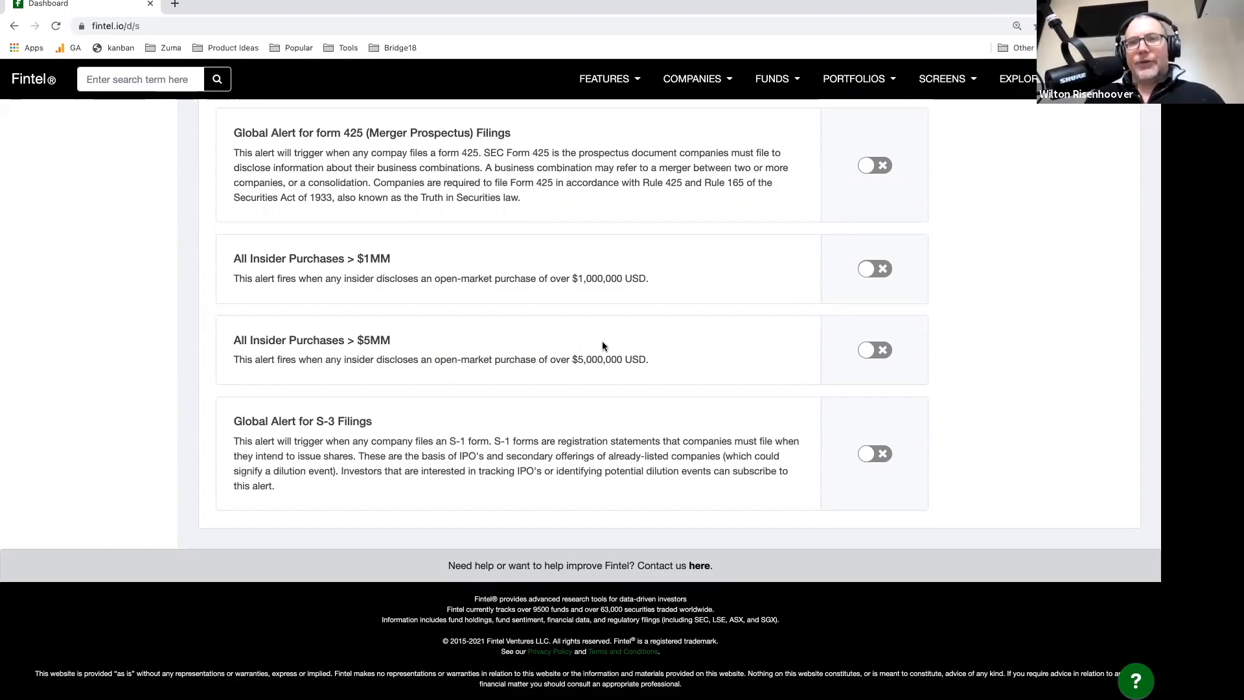
scroll("up", 3)
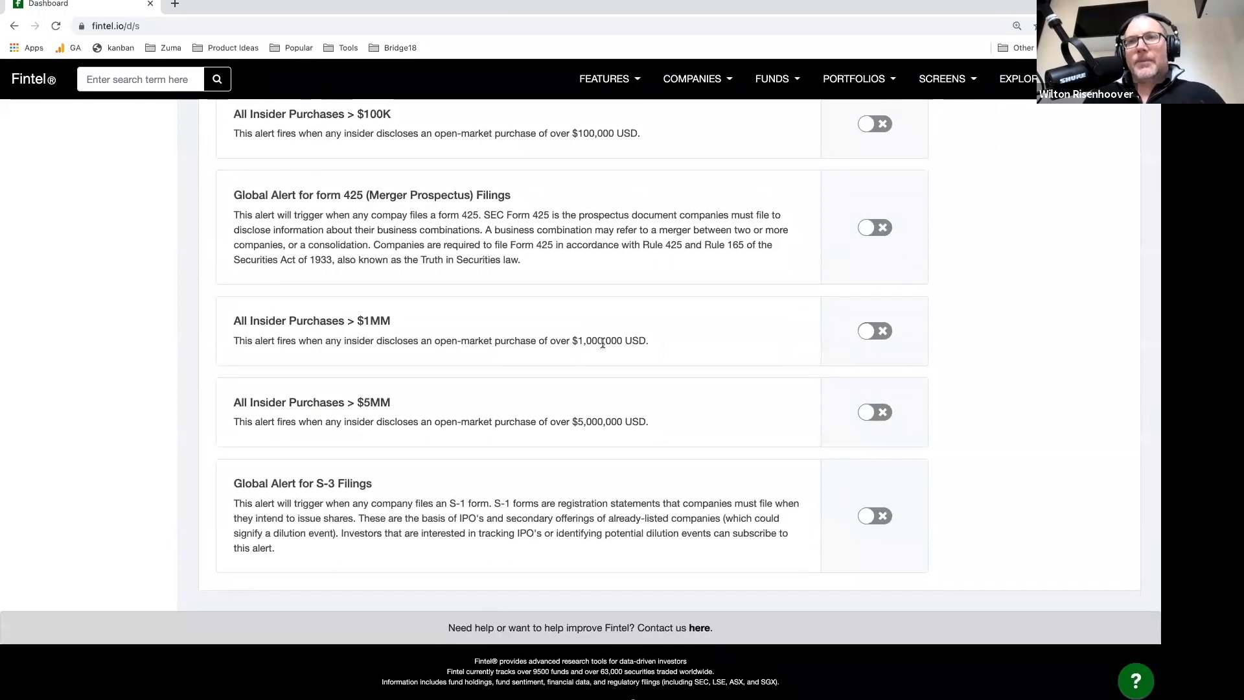
mouse_move(597, 383)
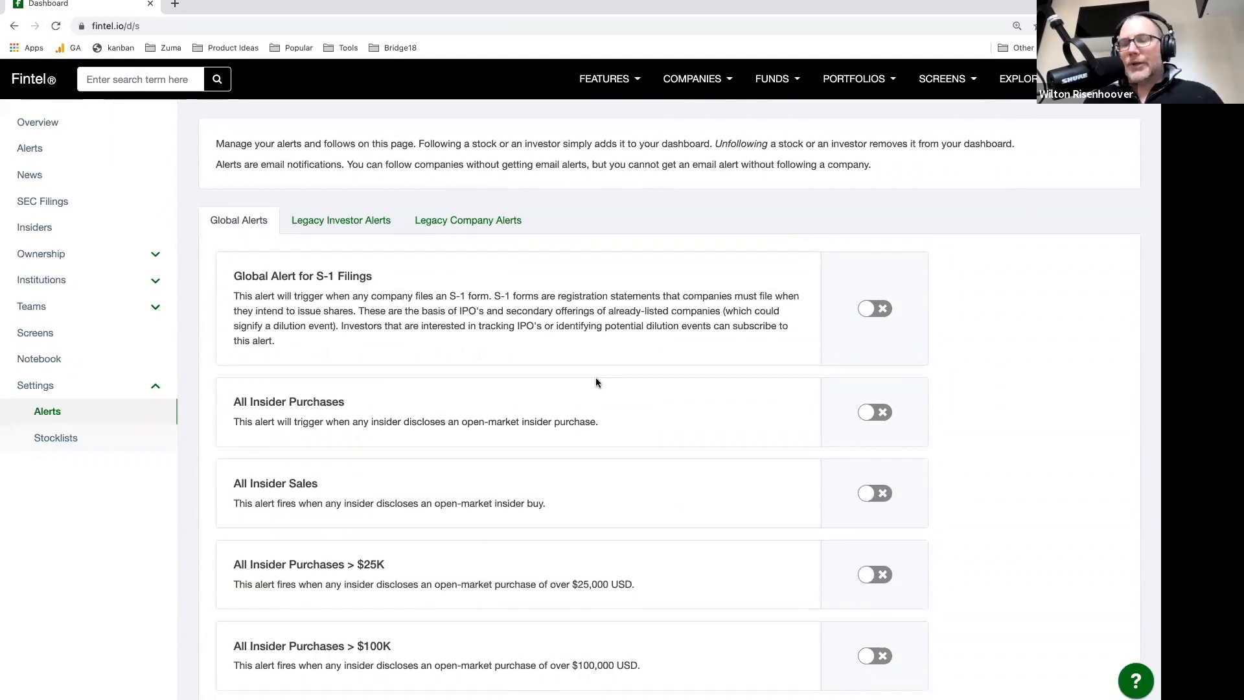
scroll("down", 3)
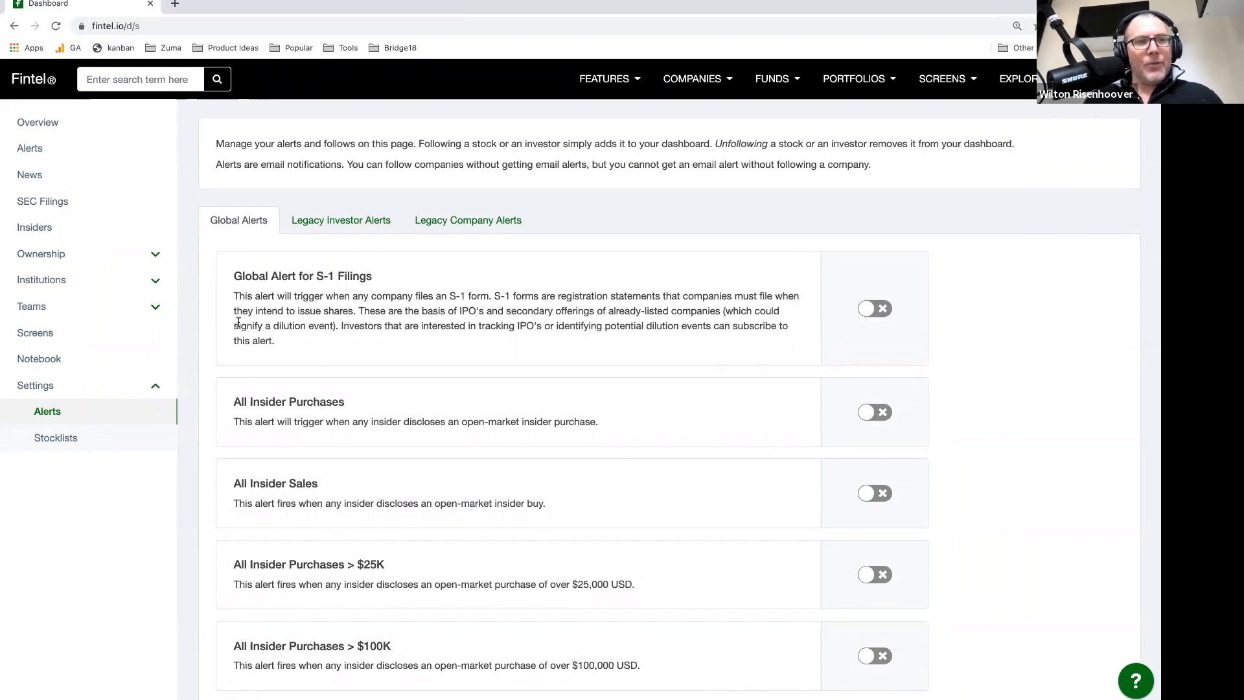
mouse_move(372, 173)
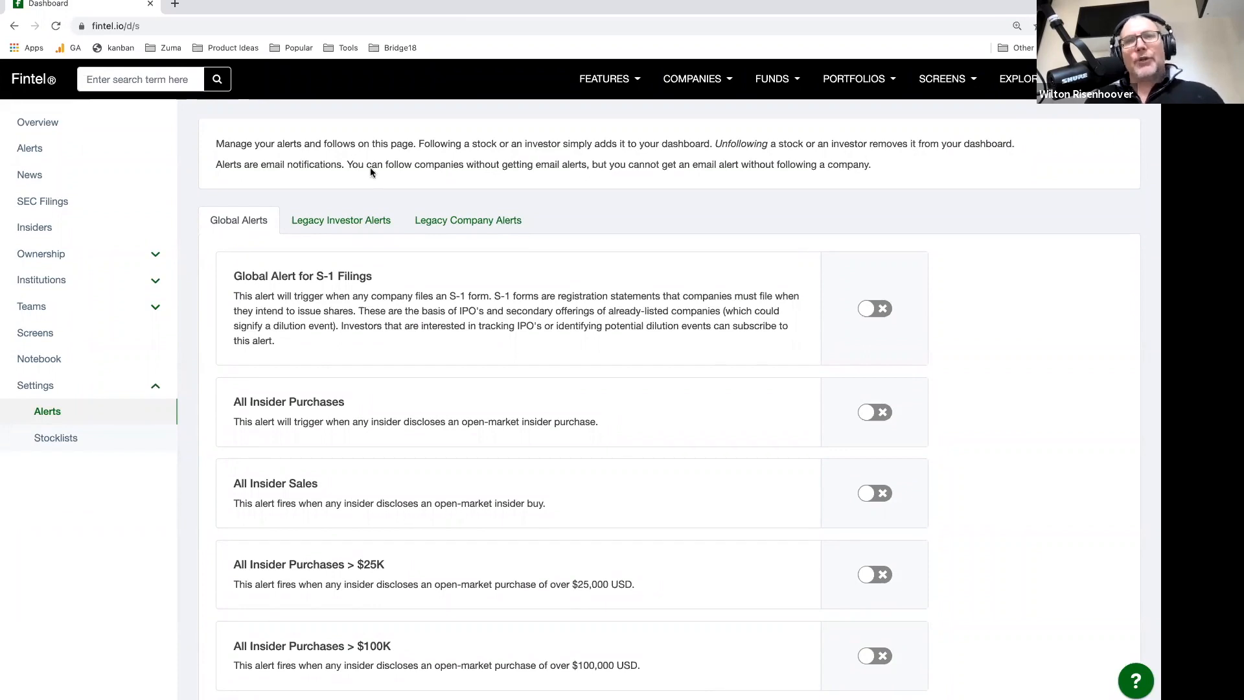
mouse_move(405, 179)
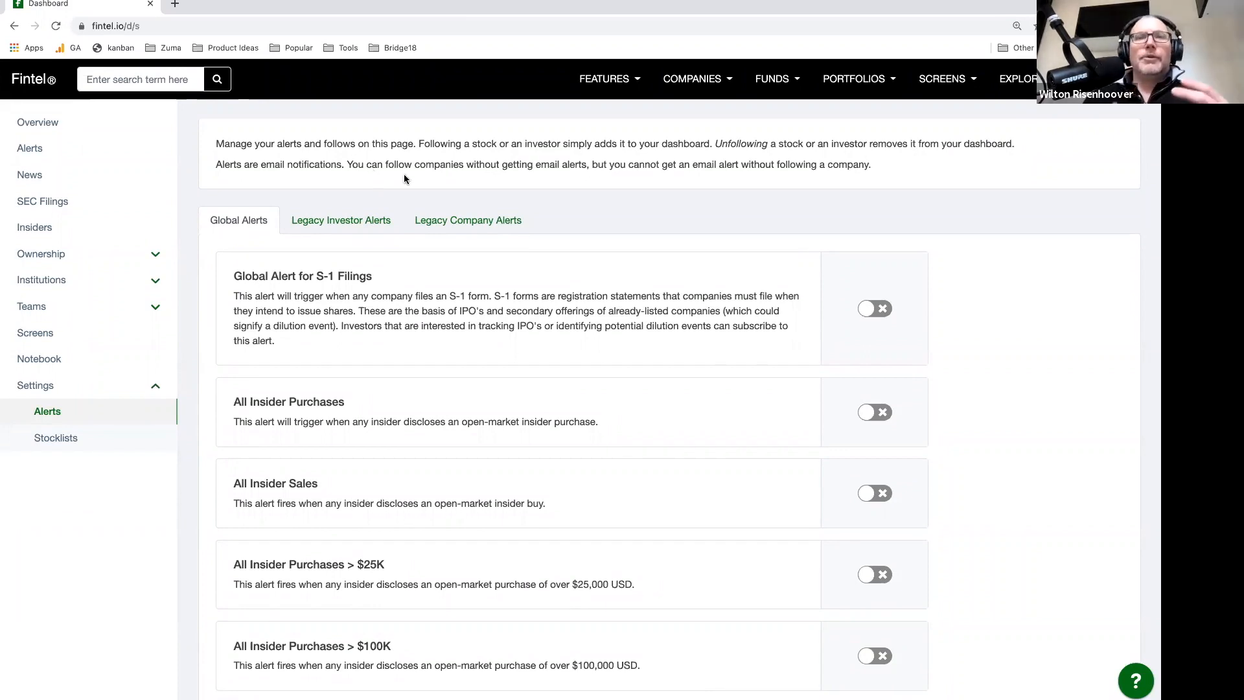
mouse_move(330, 229)
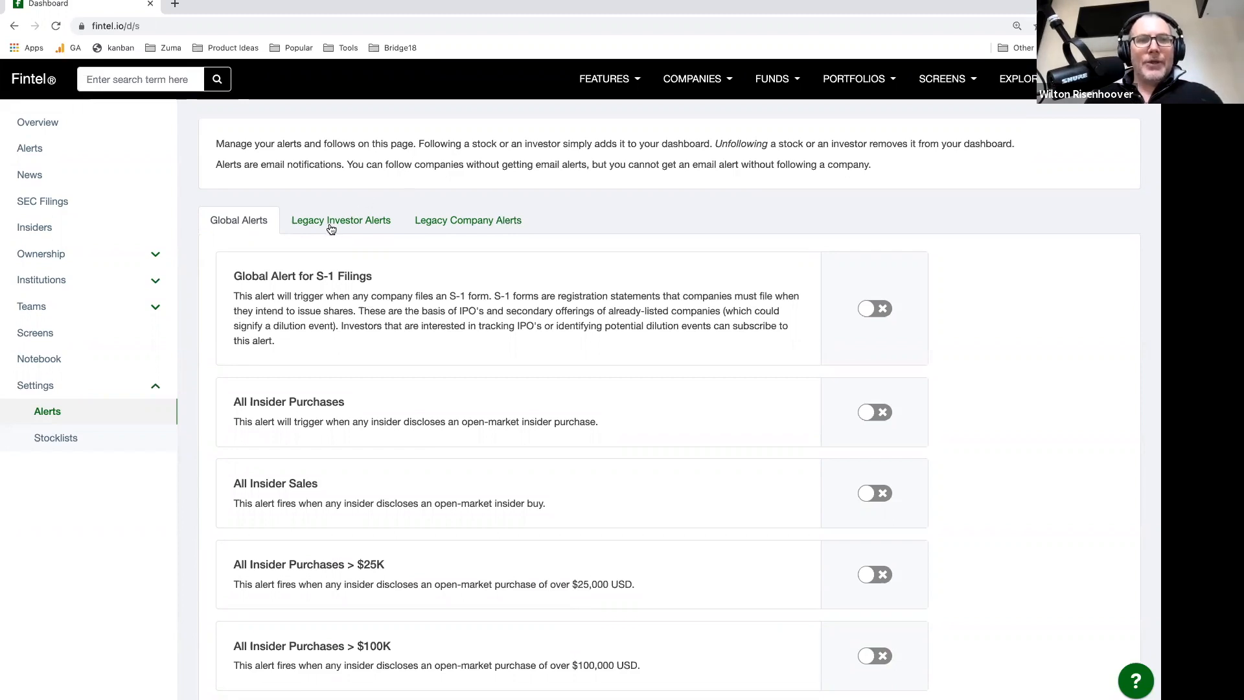
Review the Legacy Investor Alerts table of followed investors like Baker Bros. Advisors
left_click(341, 221)
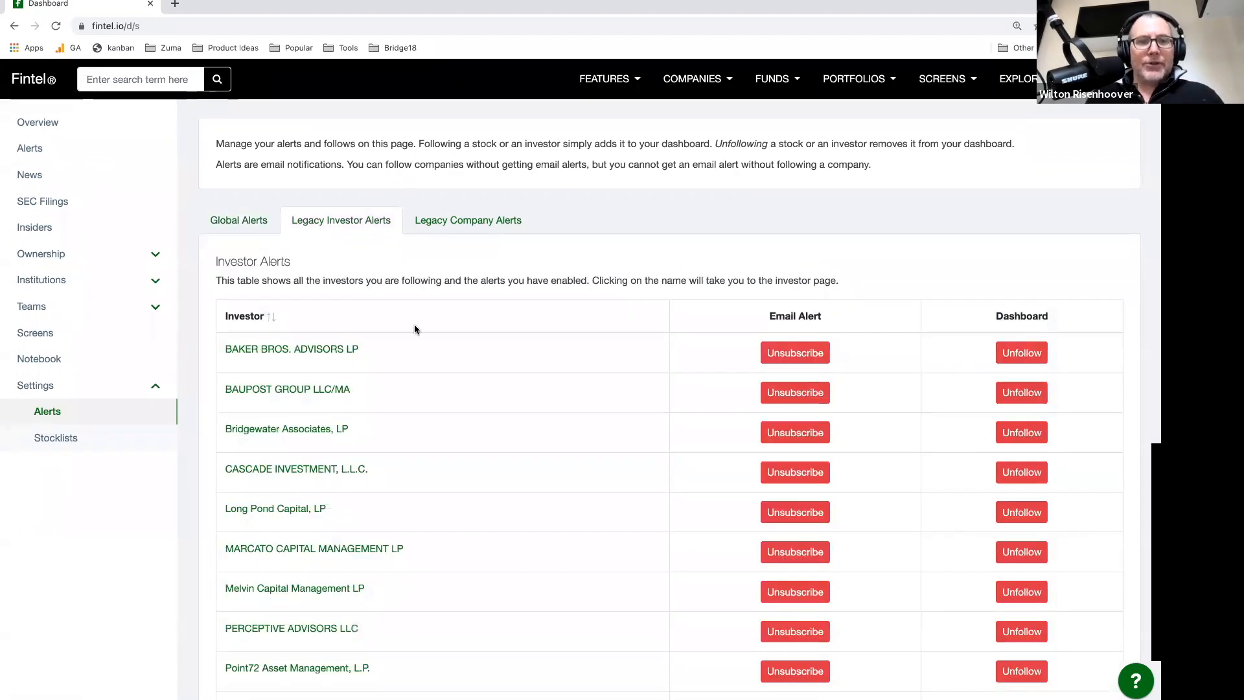
scroll("down", 3)
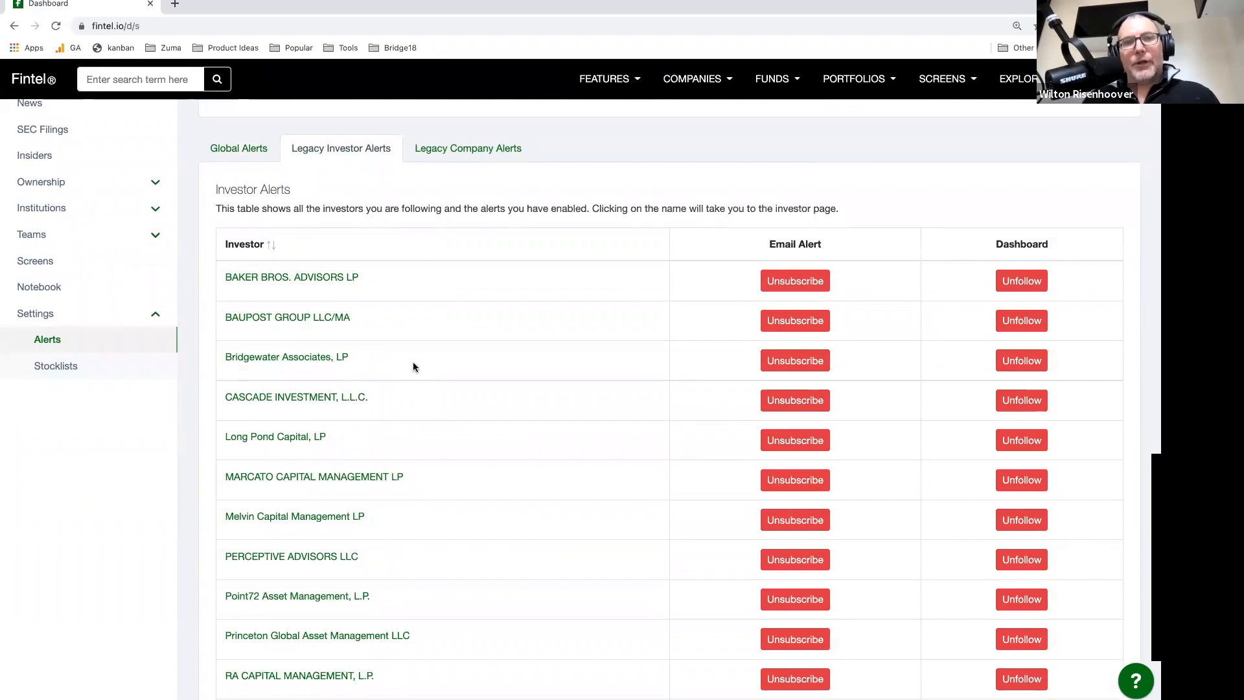
mouse_move(432, 396)
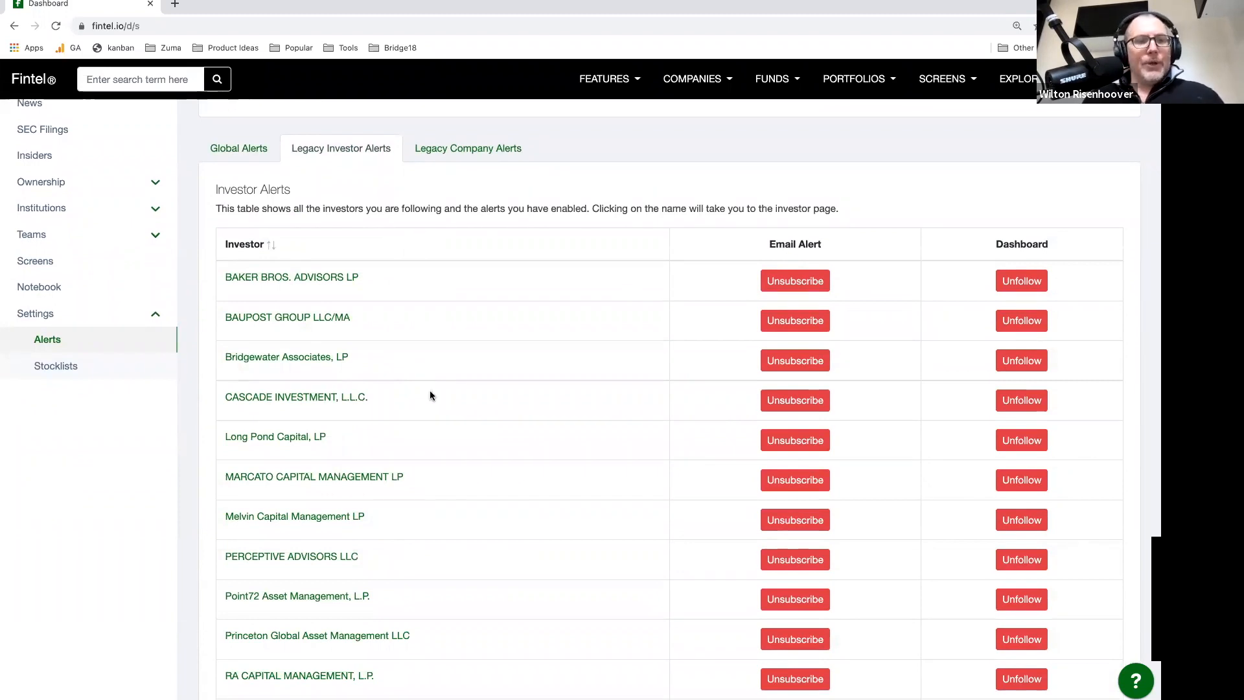
scroll("down", 3)
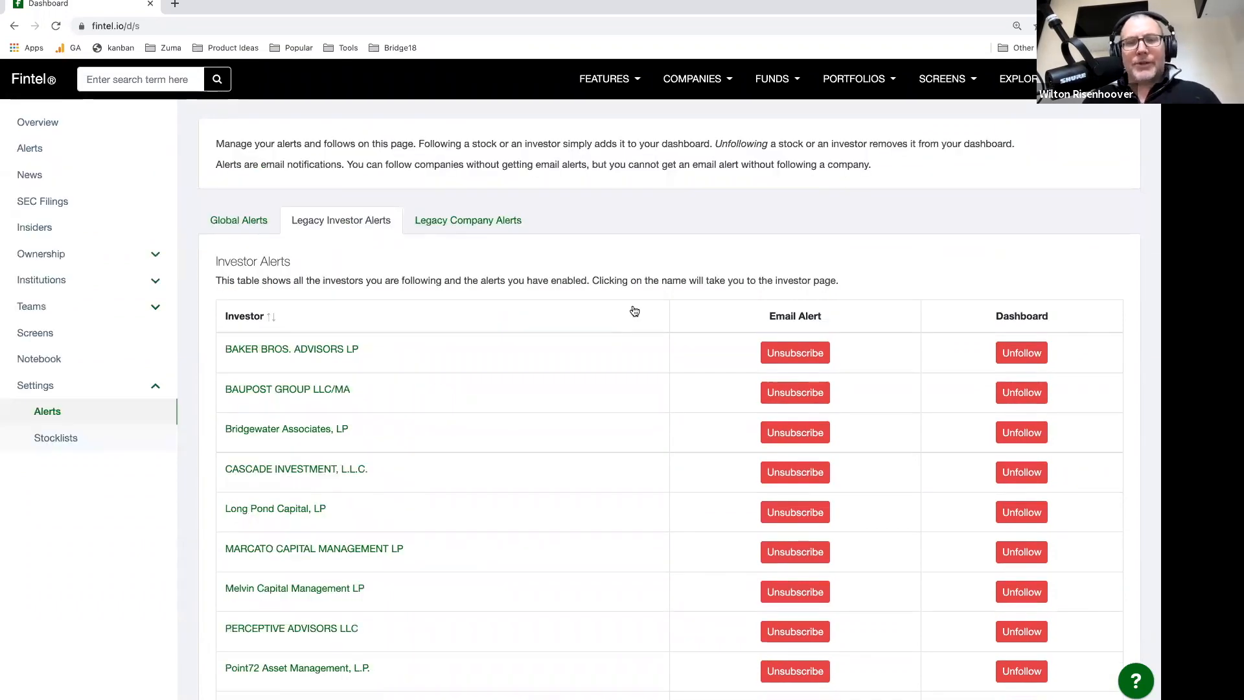
mouse_move(775, 328)
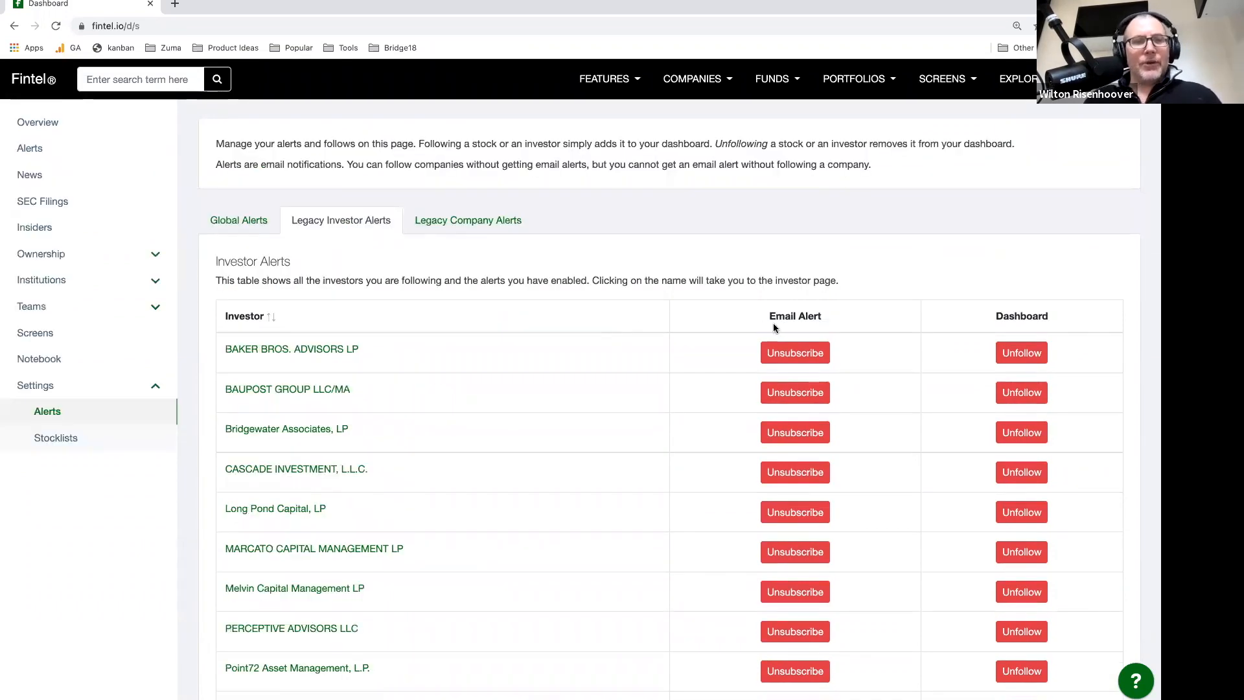
mouse_move(250, 300)
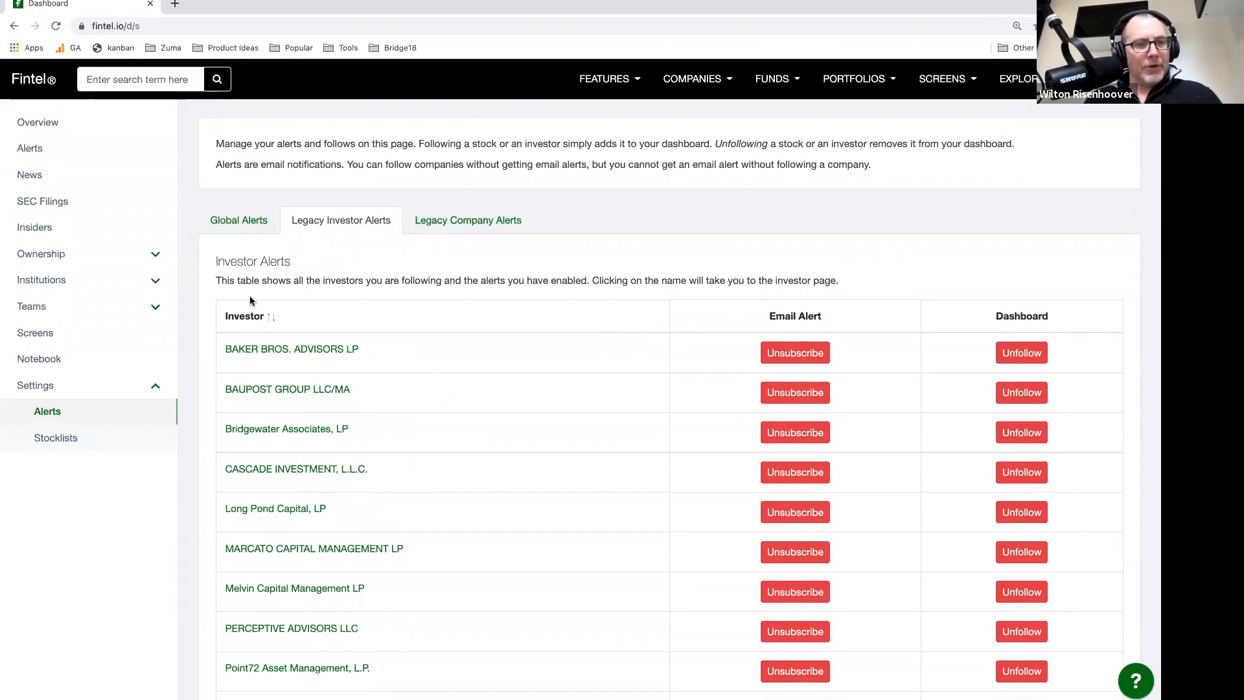